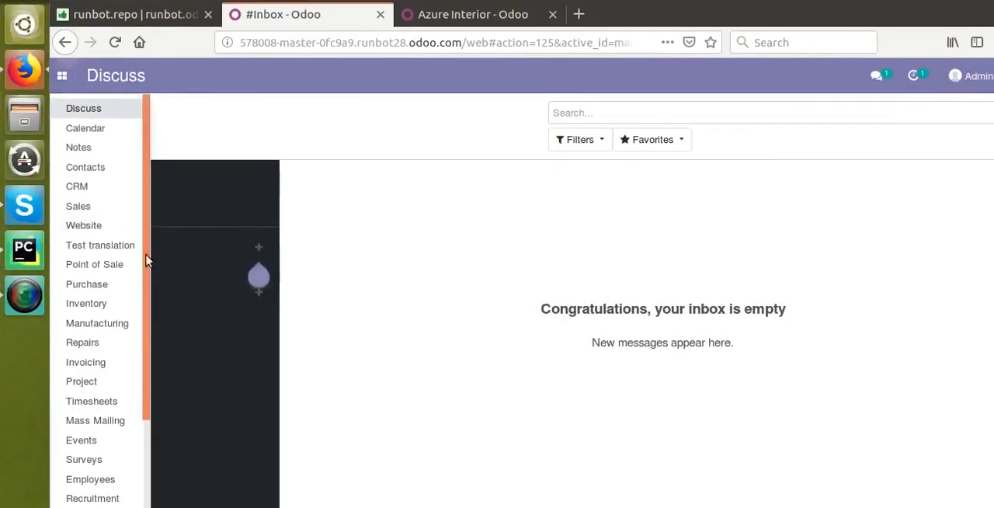
Step: Acknowledge the module-uninstall warning and view General Settings showing version 13.0alpha1 Community Edition
scroll("down", 3)
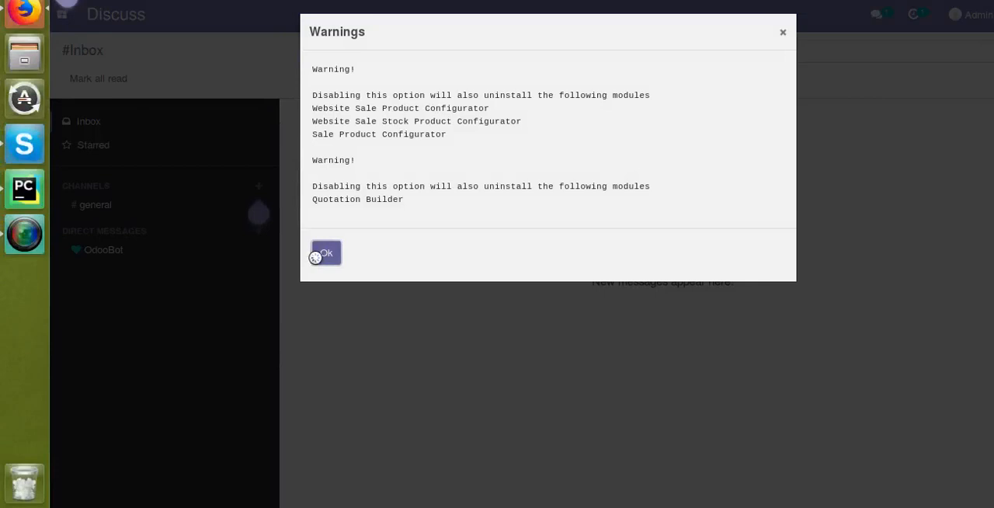
left_click(325, 251)
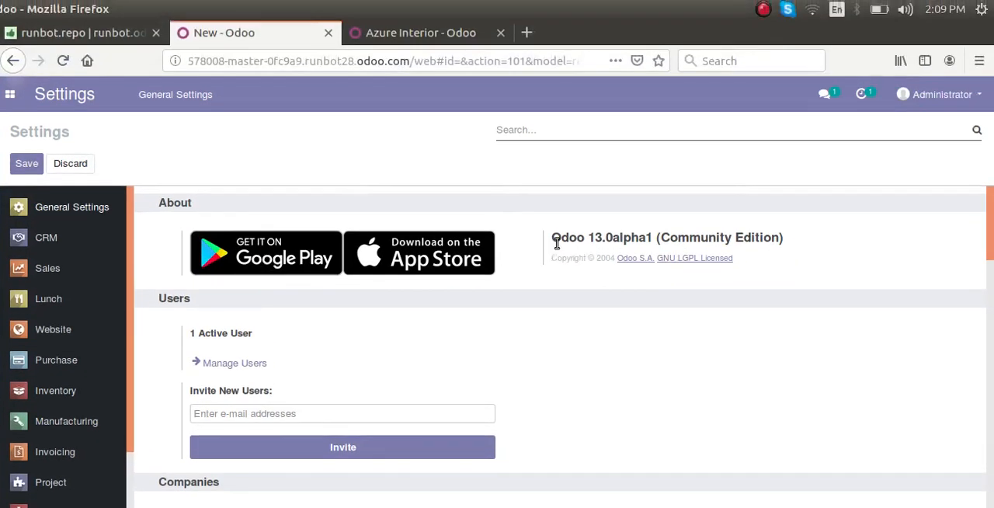
mouse_move(689, 239)
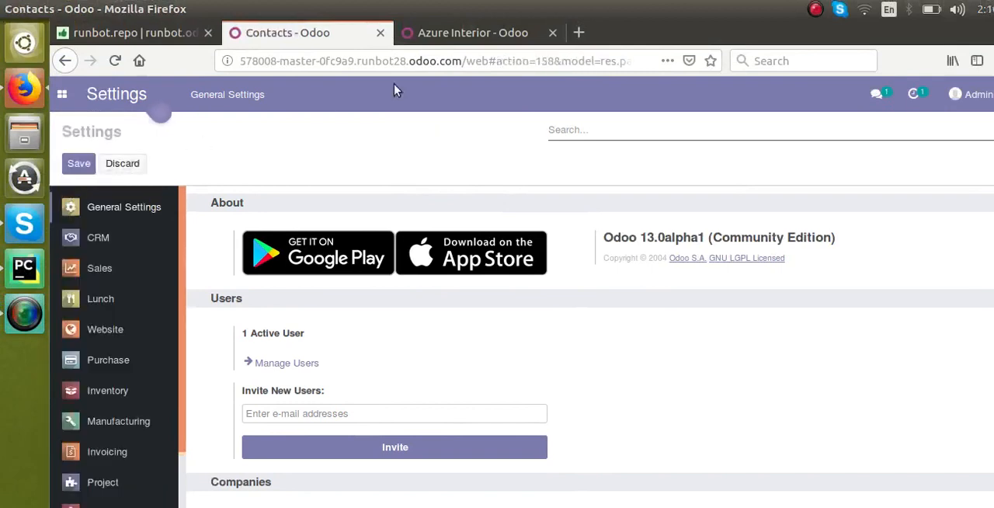
Step: View Azure Interior's Sales & Purchases details in the older database, then return to the Contacts list
left_click(472, 32)
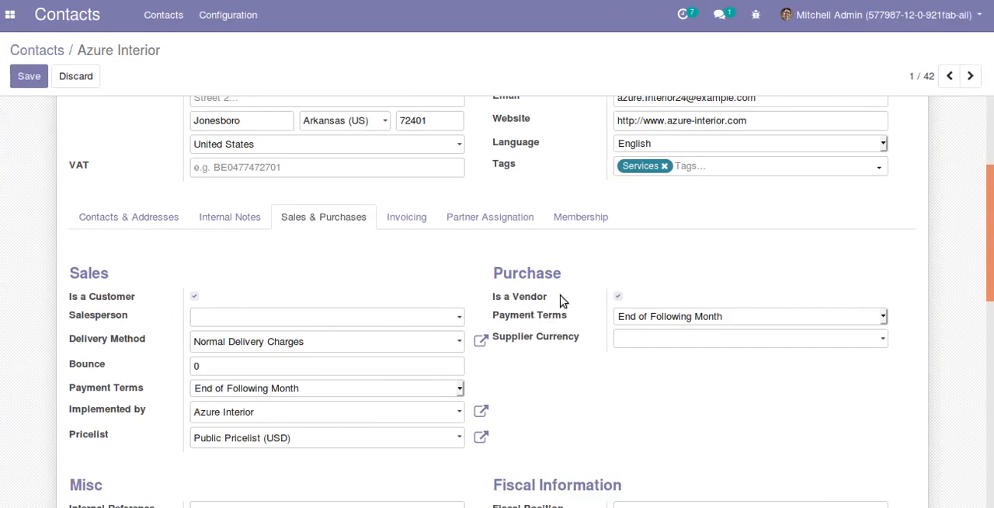
left_click(617, 295)
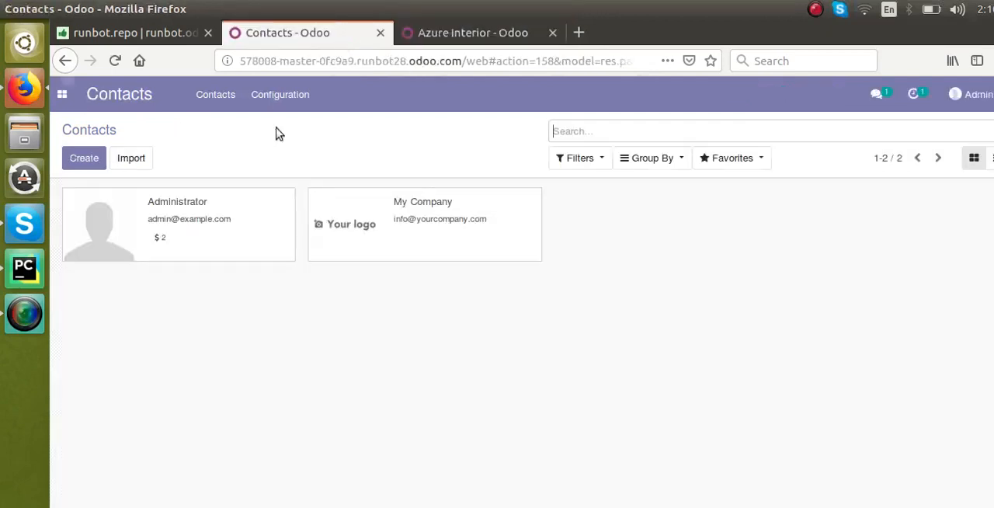
mouse_move(167, 230)
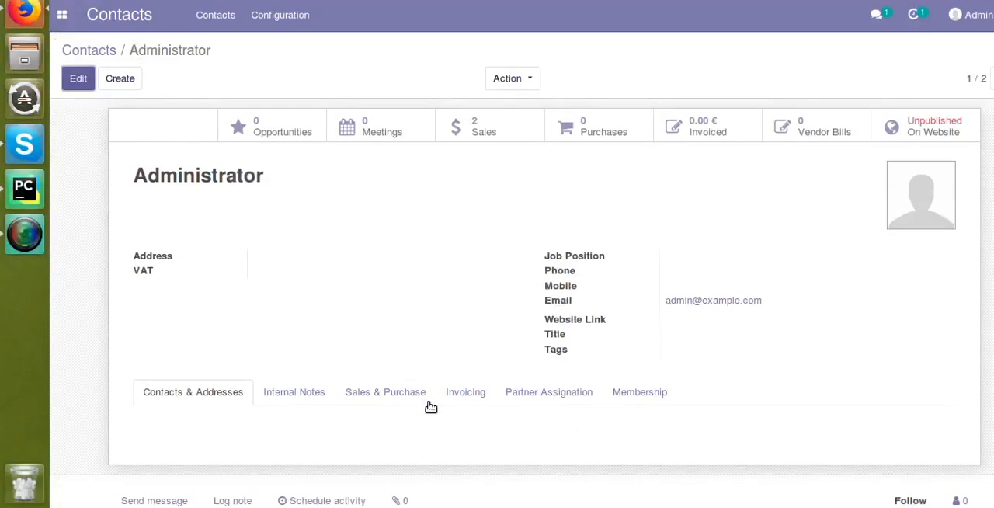
Step: View Administrator's Sales & Purchase section, which has no customer or vendor flag
left_click(77, 78)
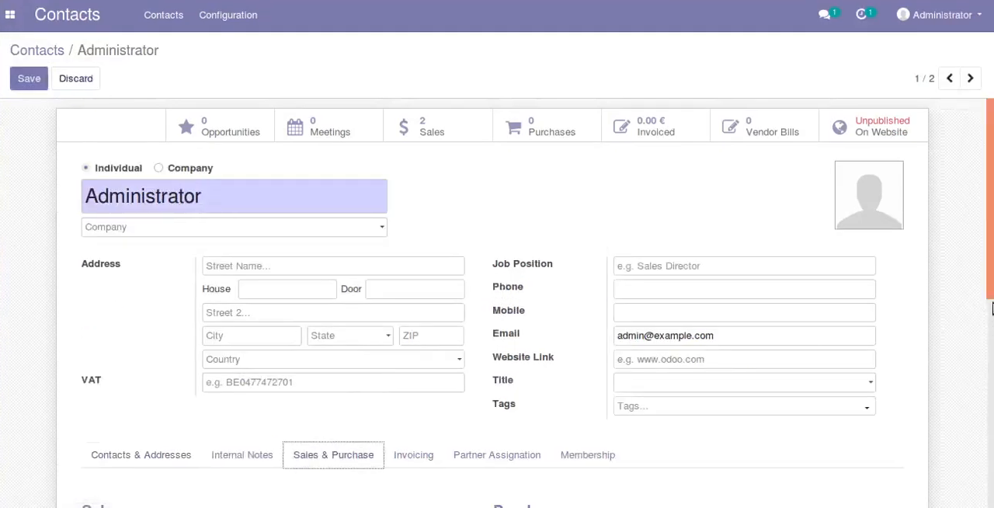
scroll("down", 3)
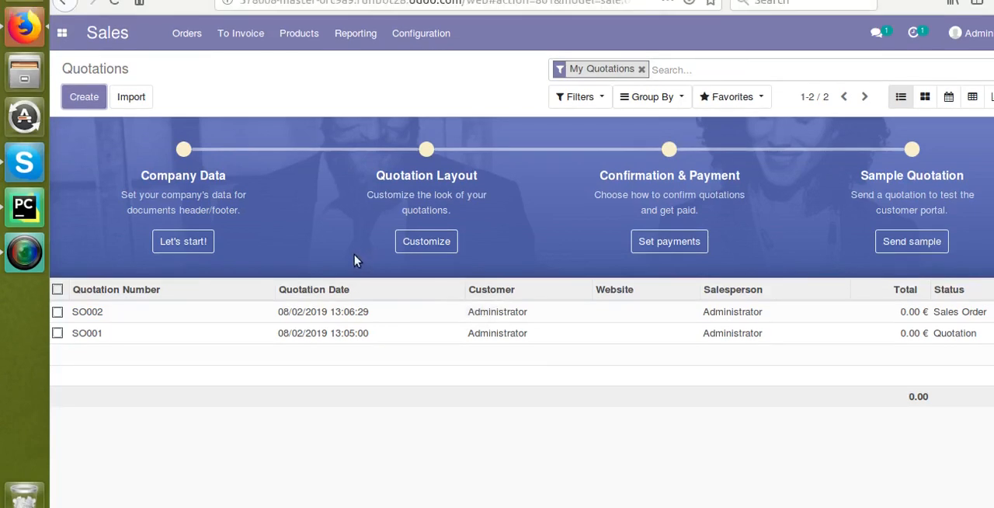
Step: Start a new sales quotation and show the Customer choices offered
left_click(84, 96)
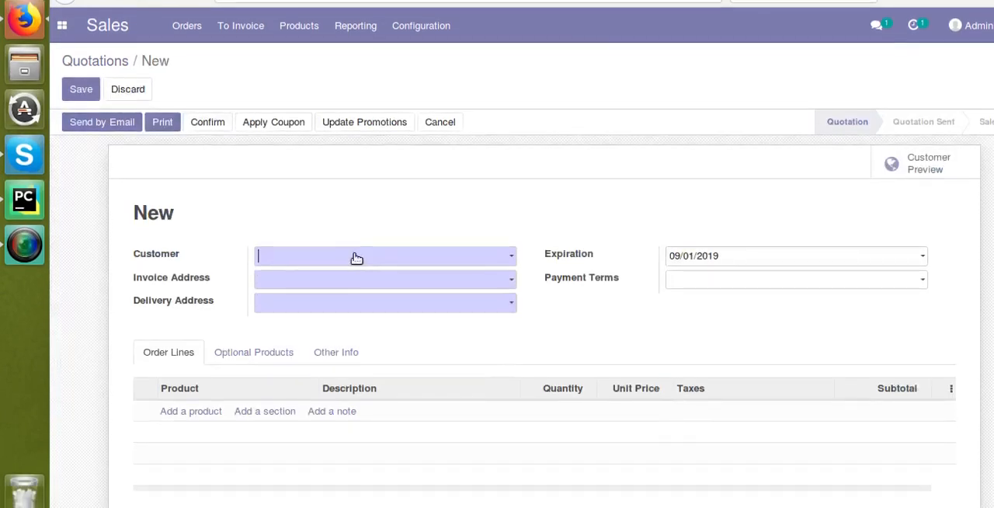
left_click(383, 255)
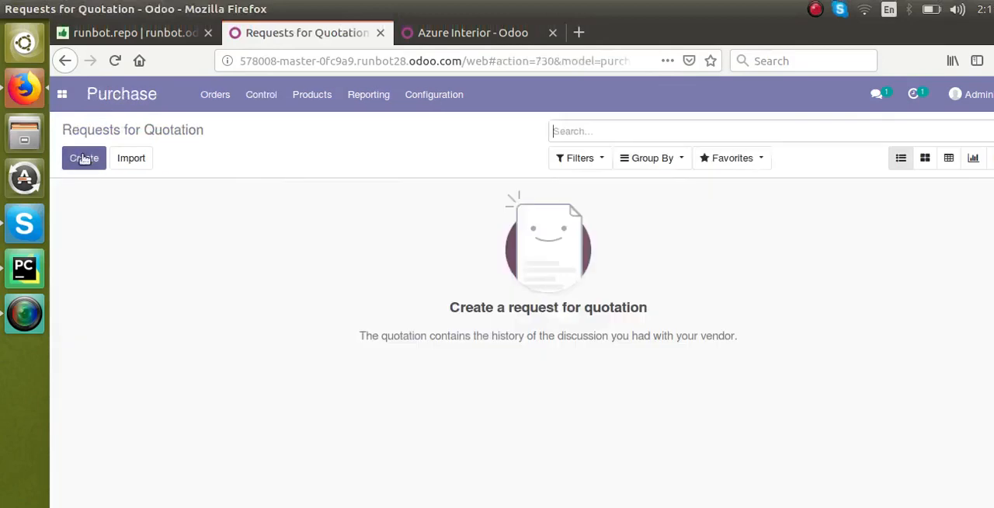
Step: Start a new request for quotation and show Administrator and My Company as Vendor choices
left_click(84, 159)
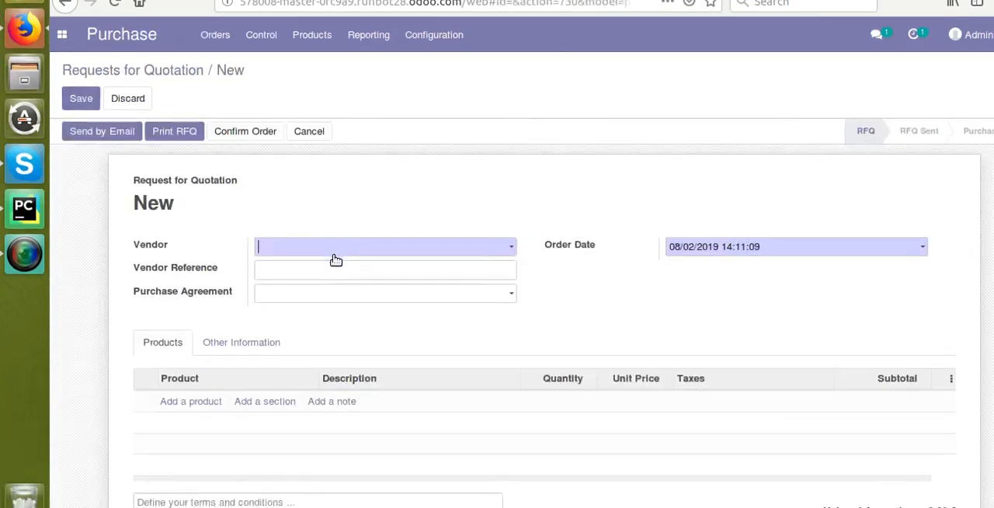
left_click(385, 245)
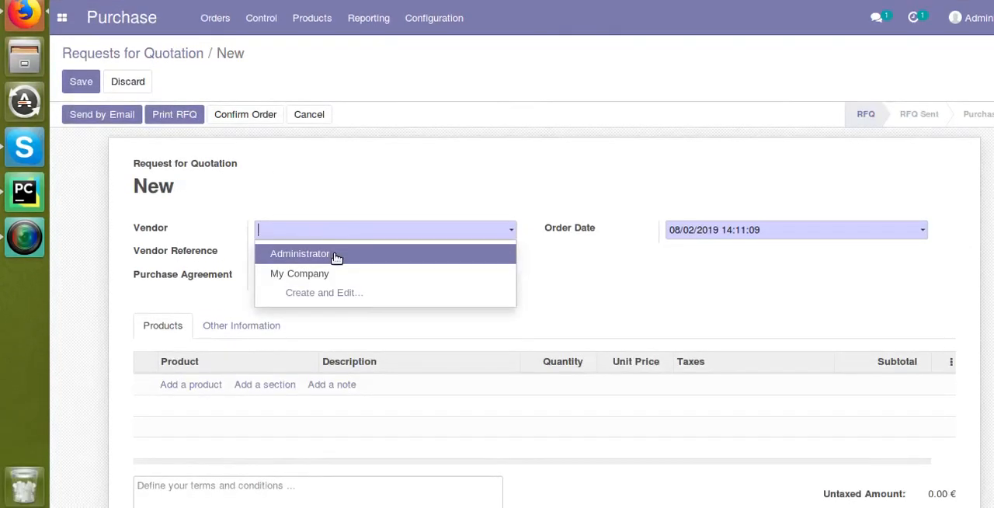